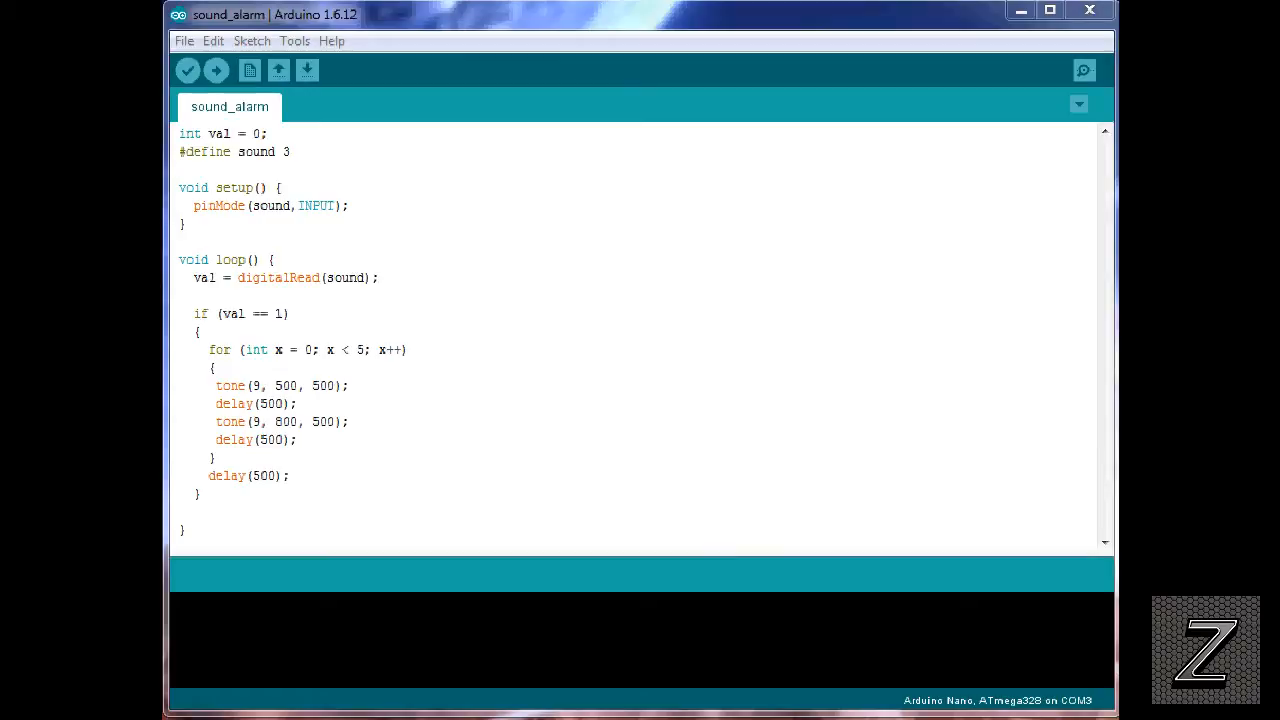
pyautogui.moveTo(831, 390)
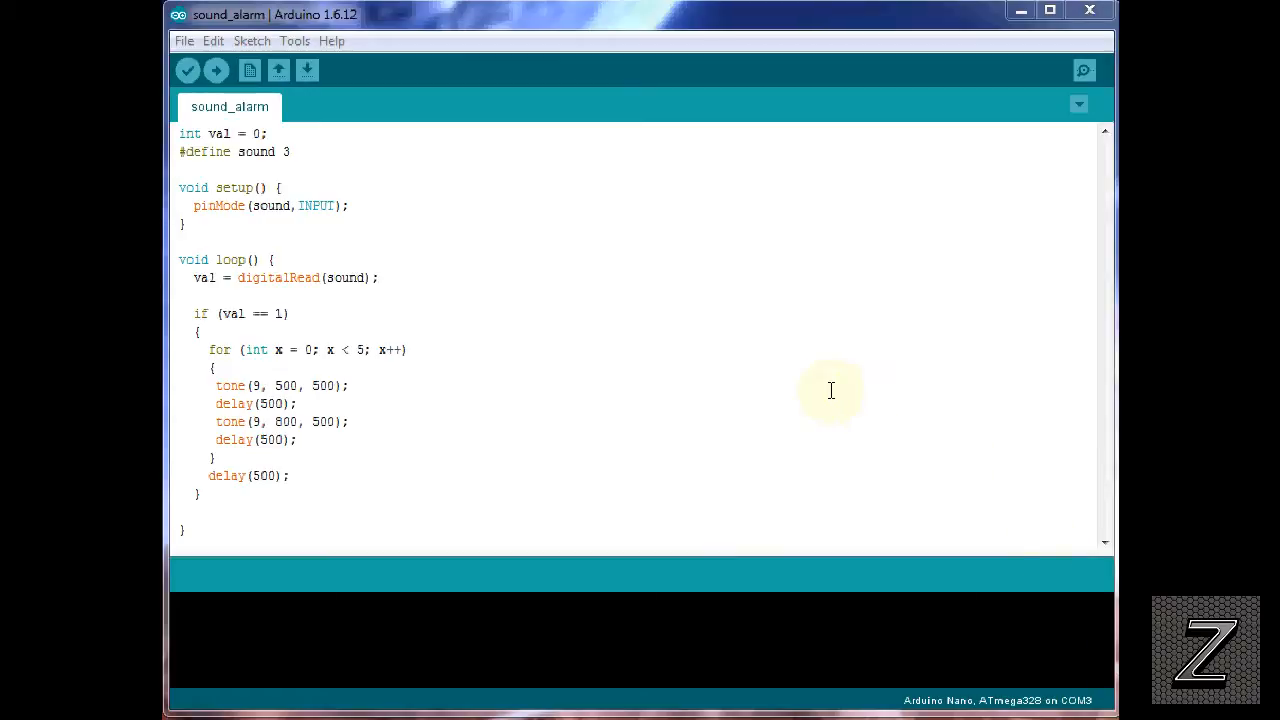
pyautogui.moveTo(893, 337)
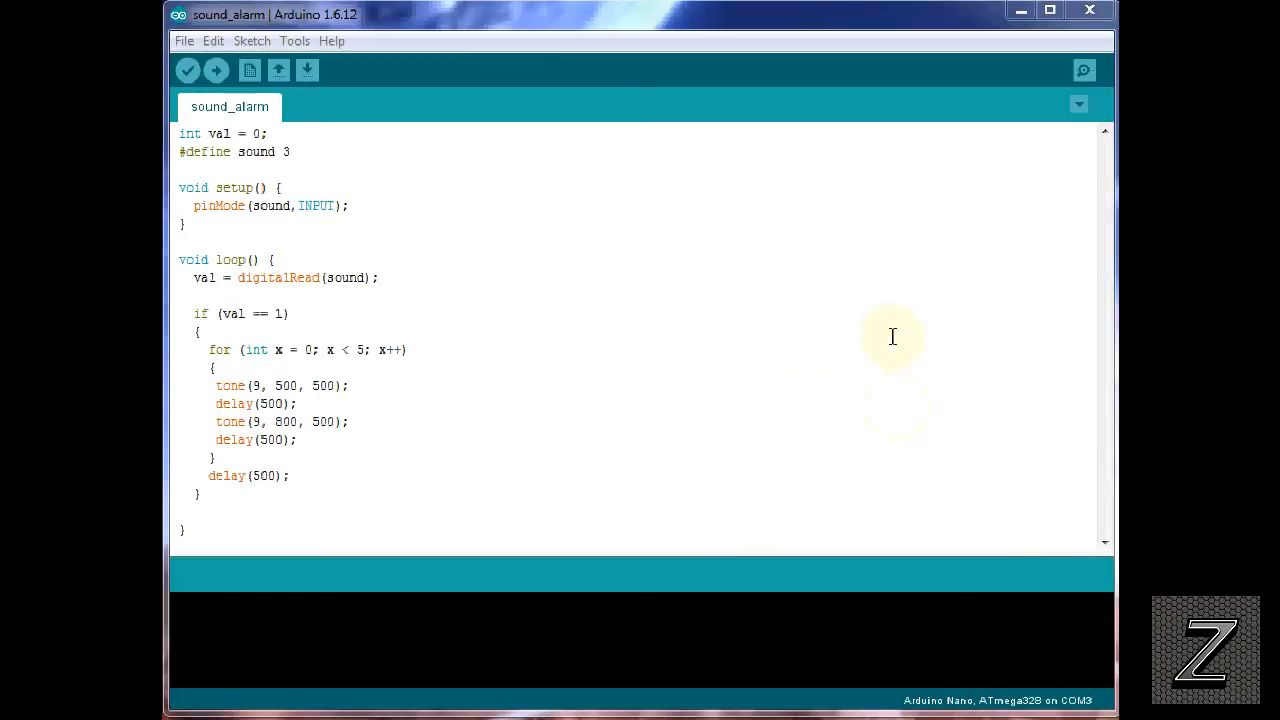
pyautogui.moveTo(805, 436)
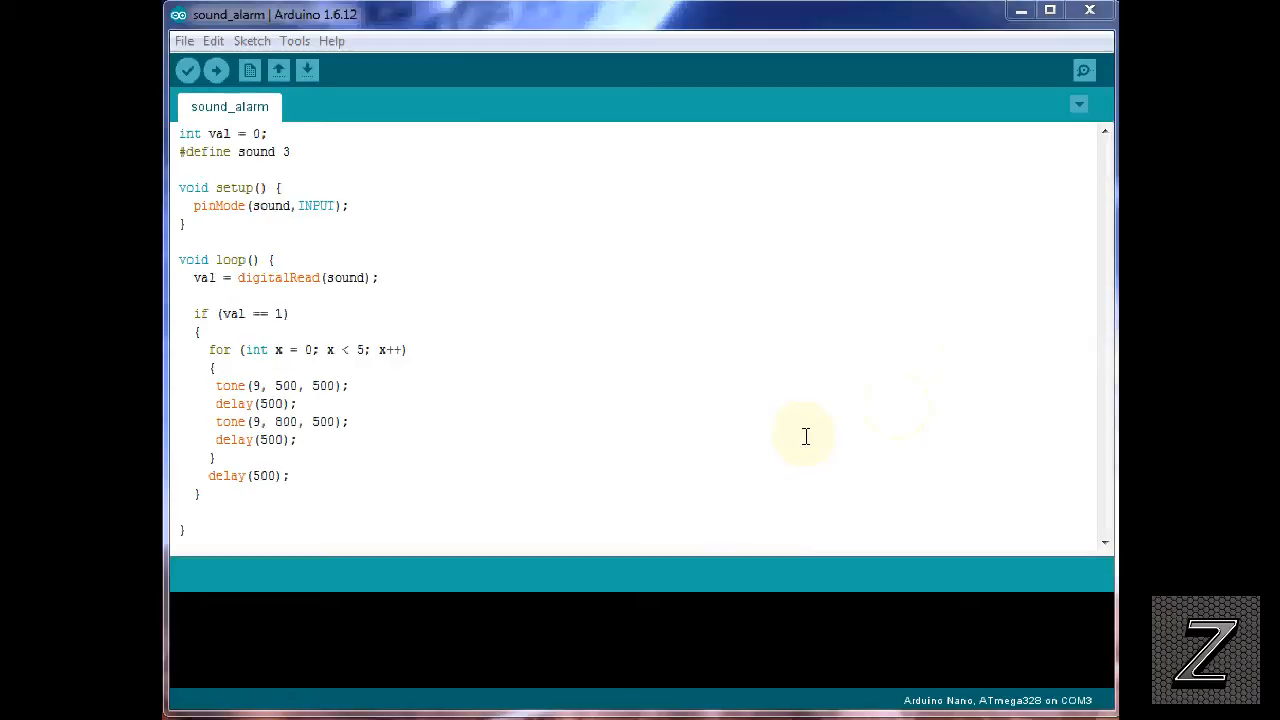
pyautogui.moveTo(669, 340)
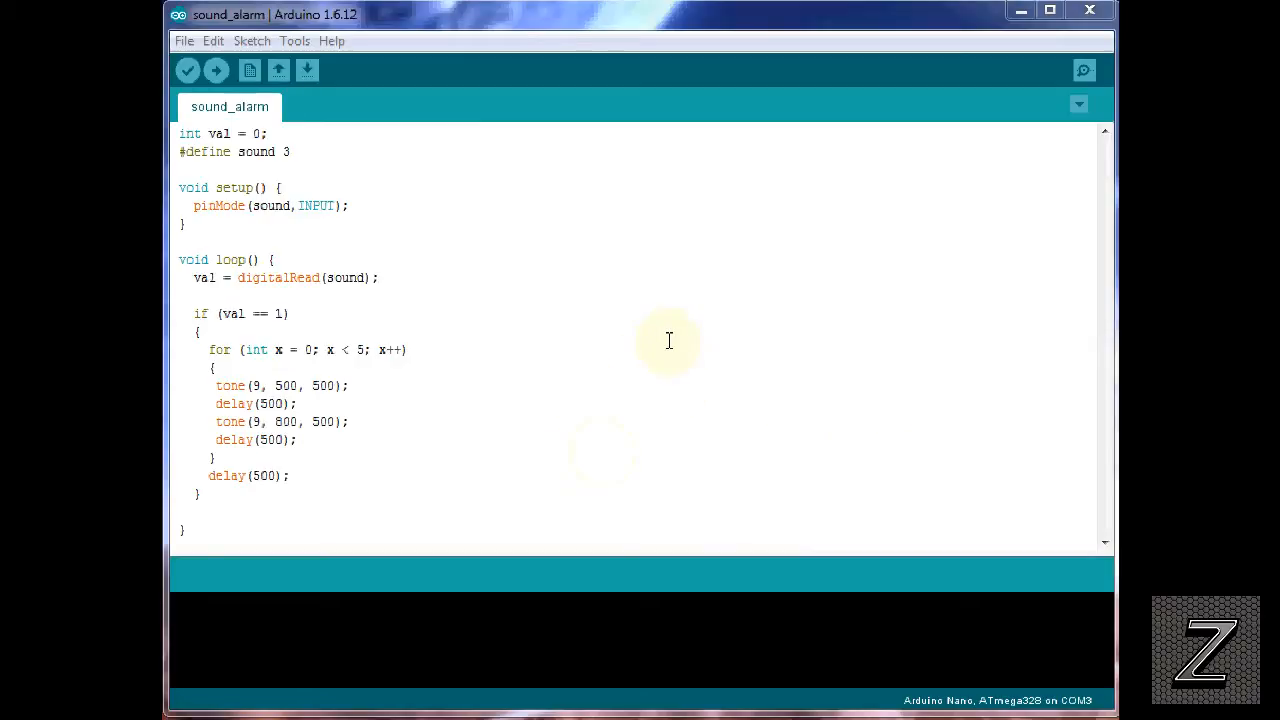
pyautogui.moveTo(490, 516)
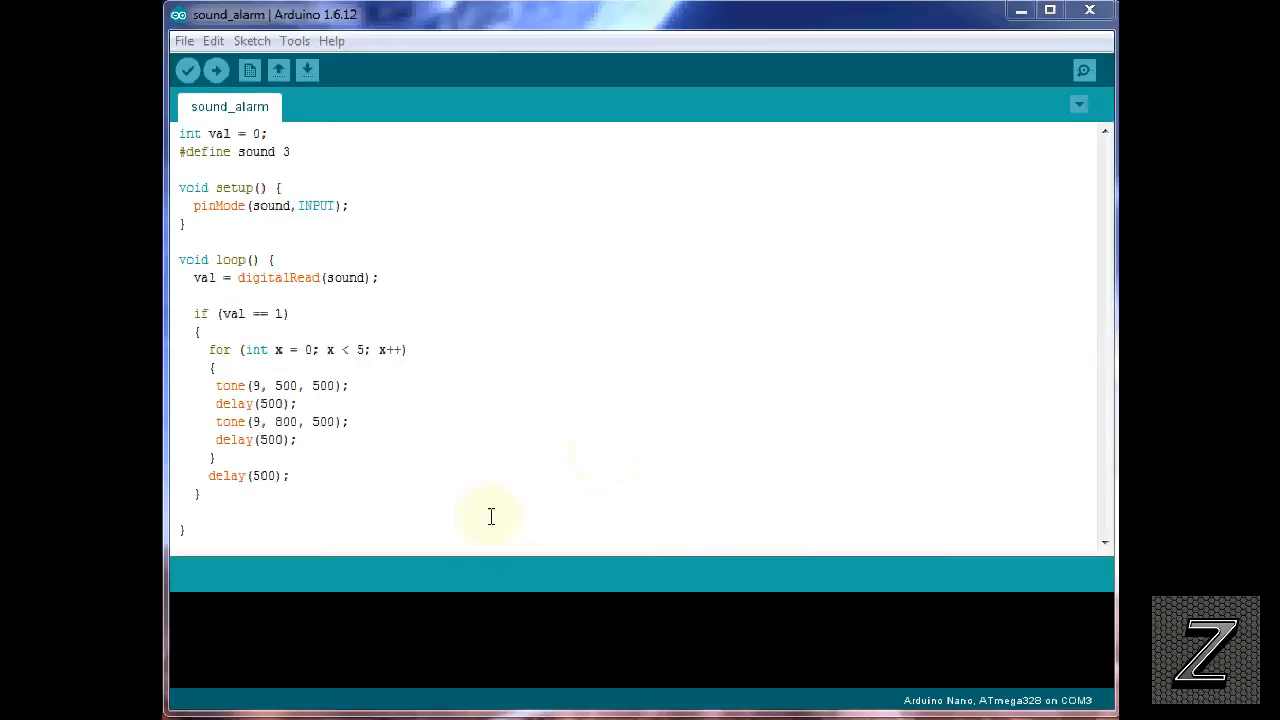
pyautogui.moveTo(404, 414)
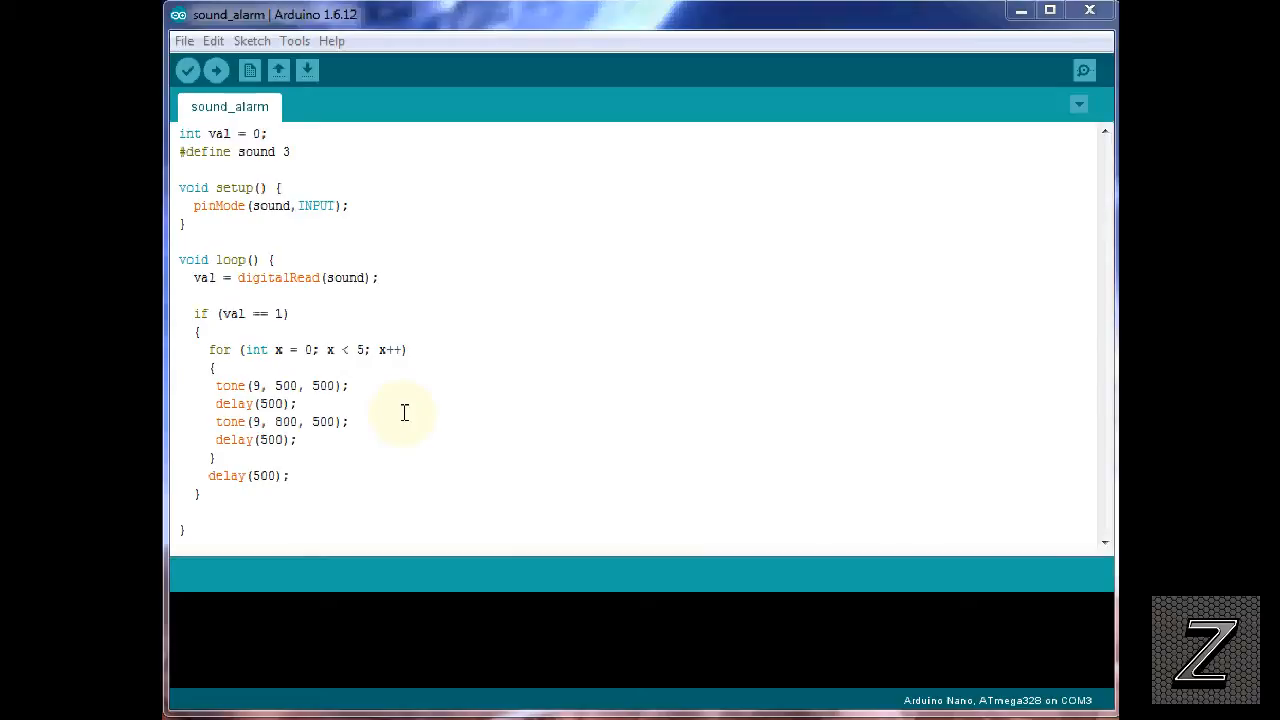
pyautogui.moveTo(357, 429)
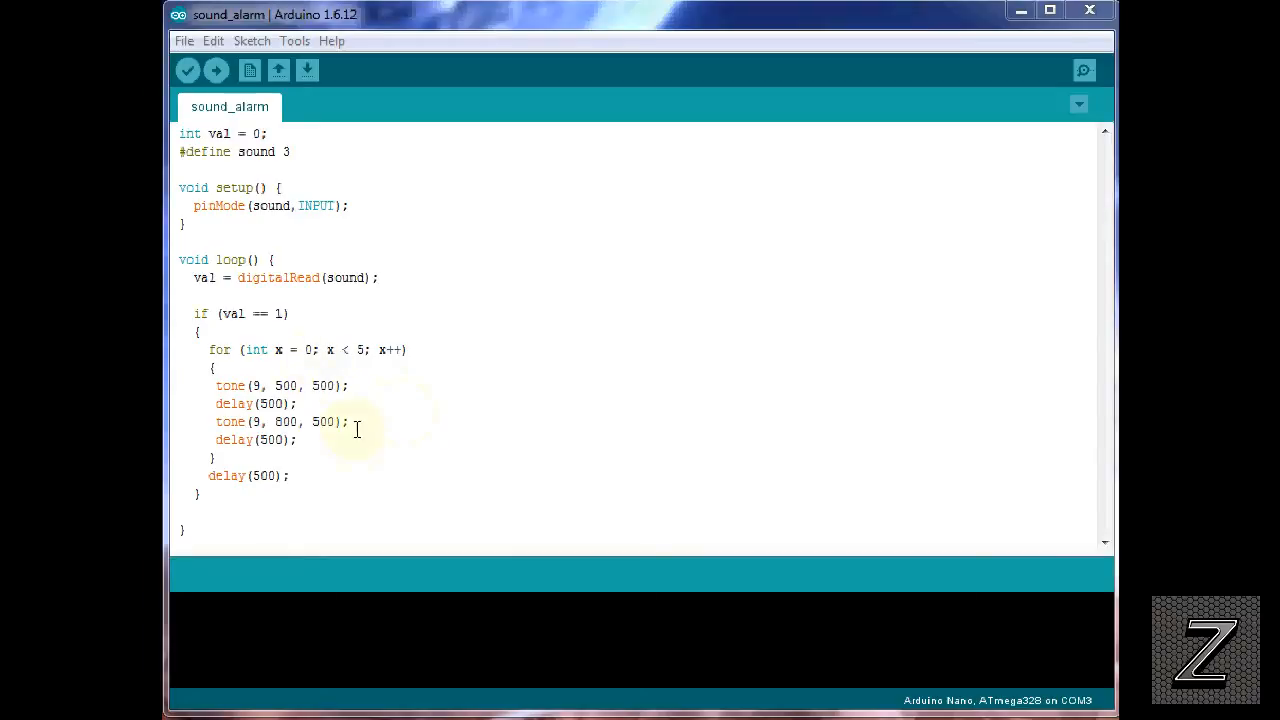
pyautogui.moveTo(470, 423)
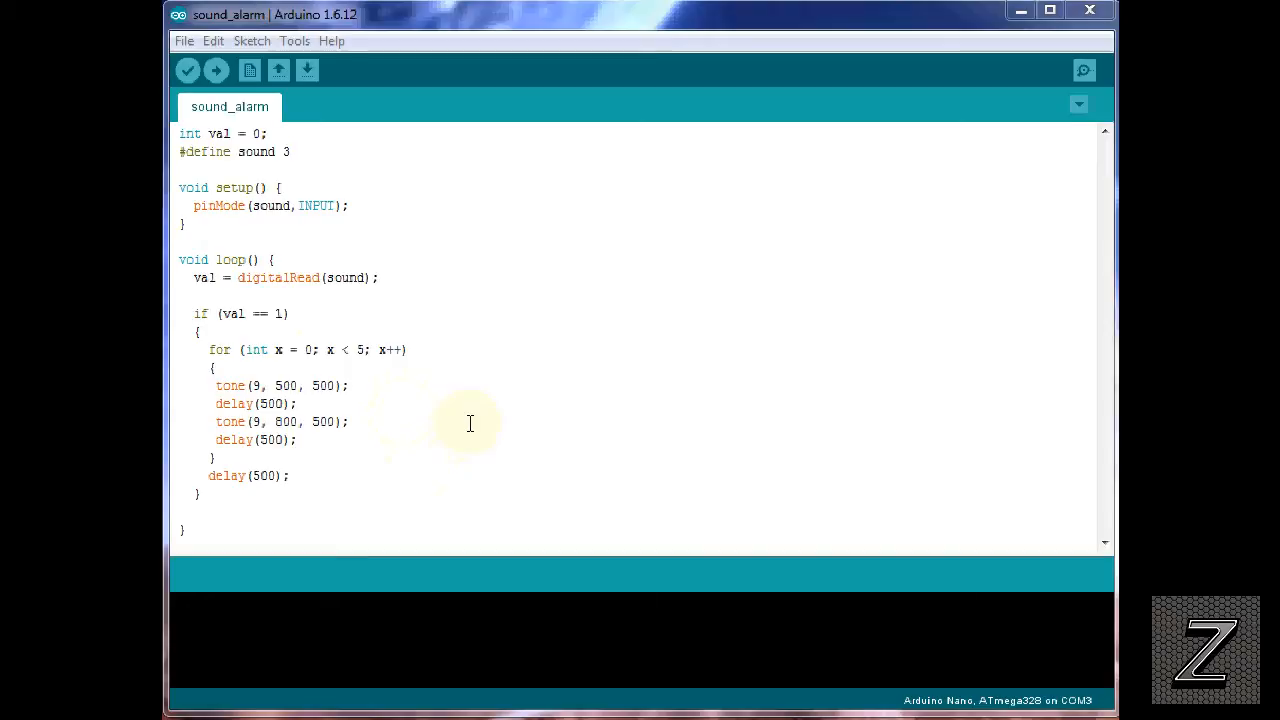
pyautogui.moveTo(222, 145)
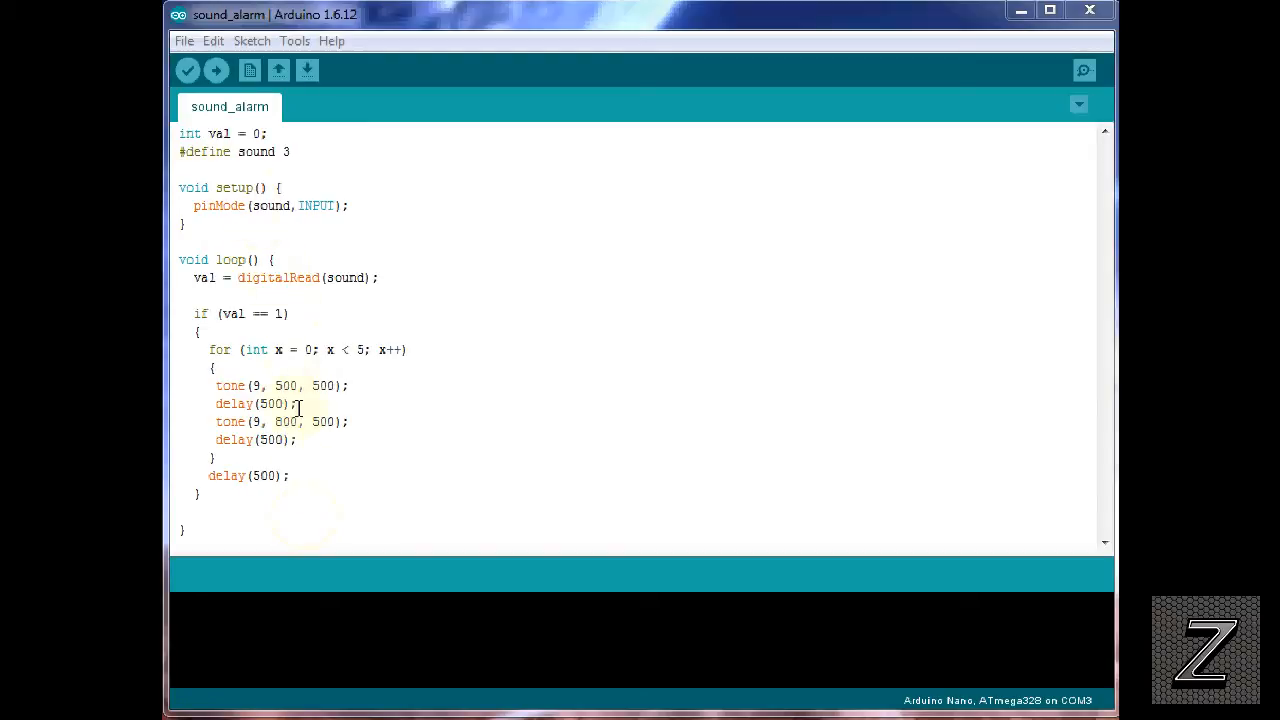
pyautogui.moveTo(314, 157)
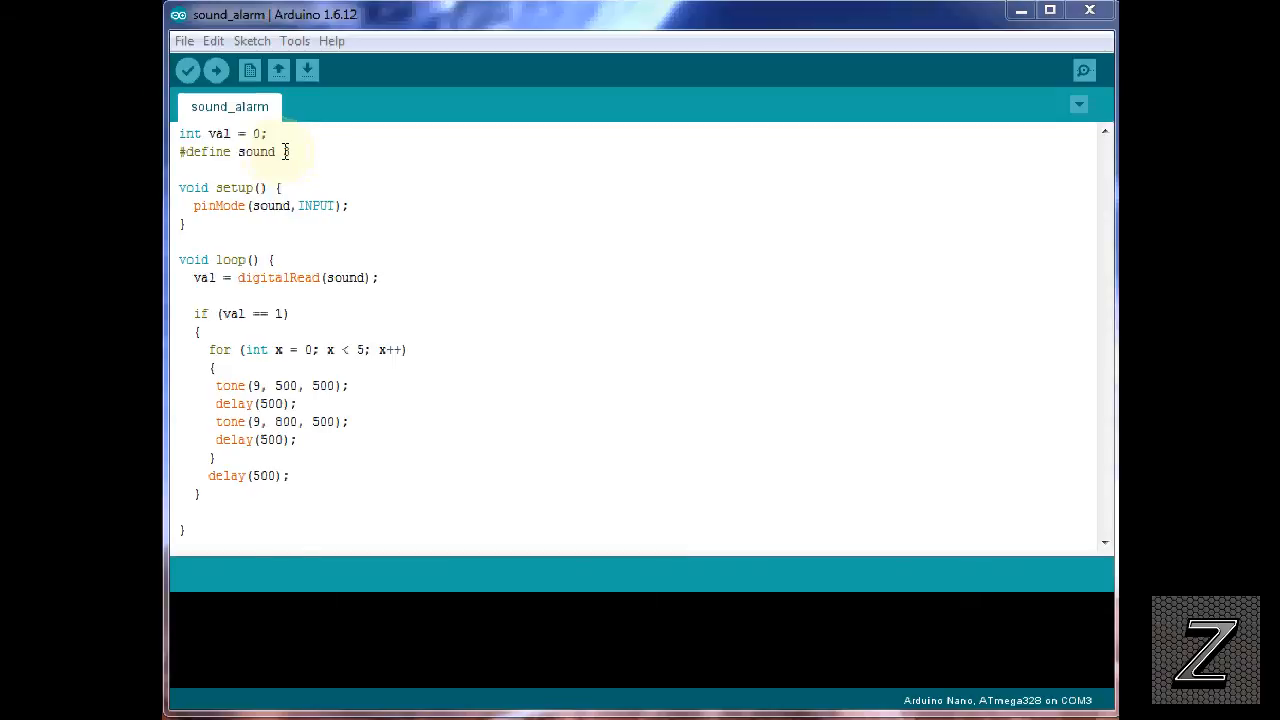
pyautogui.write('3')
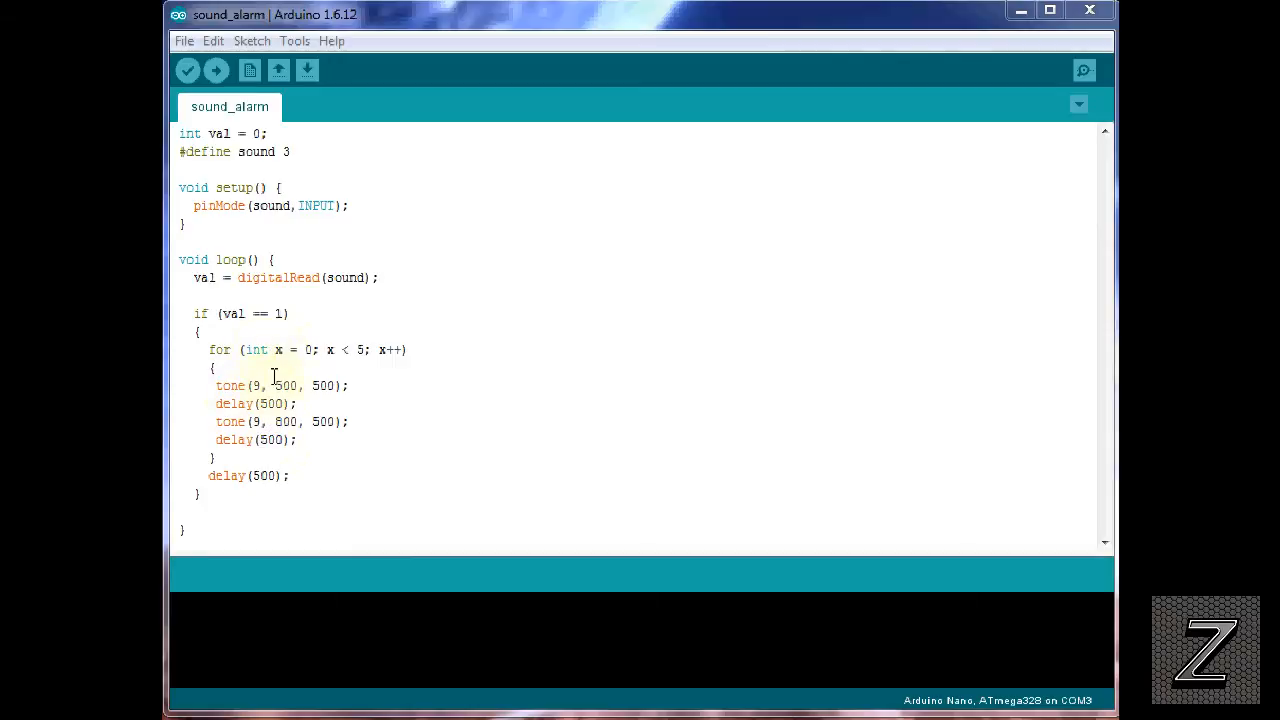
pyautogui.moveTo(216, 386)
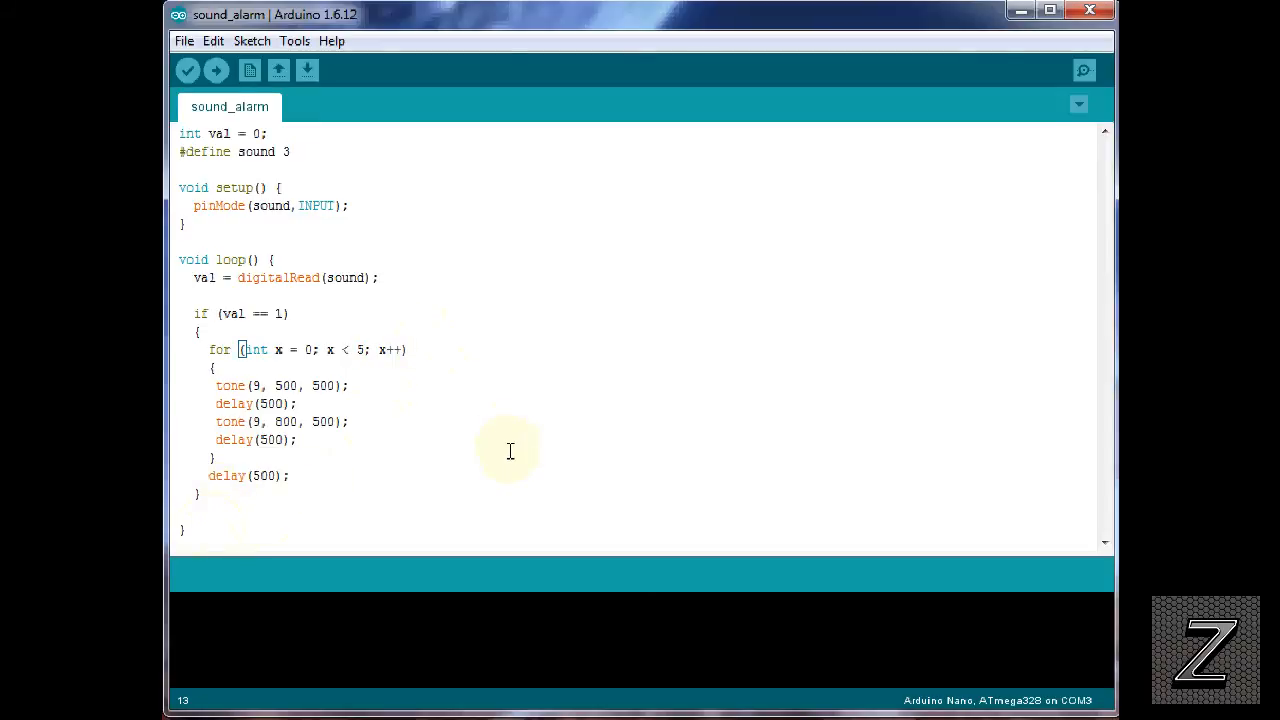
pyautogui.moveTo(505, 453)
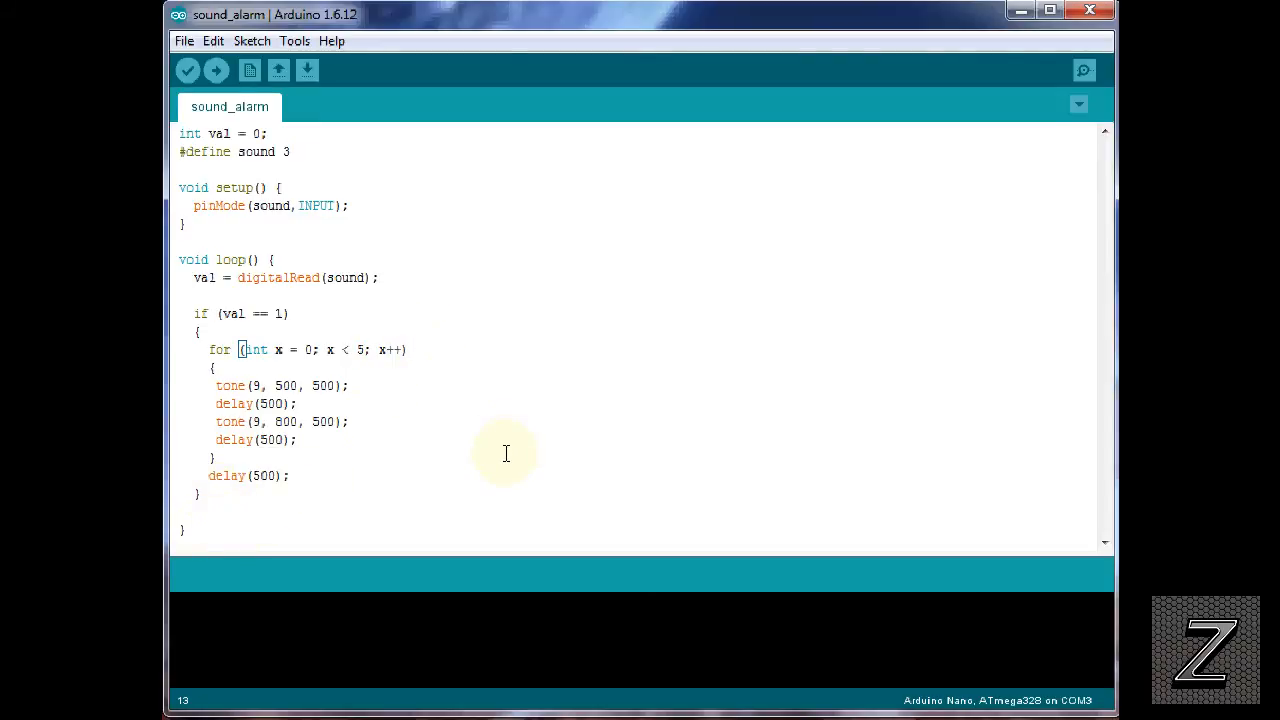